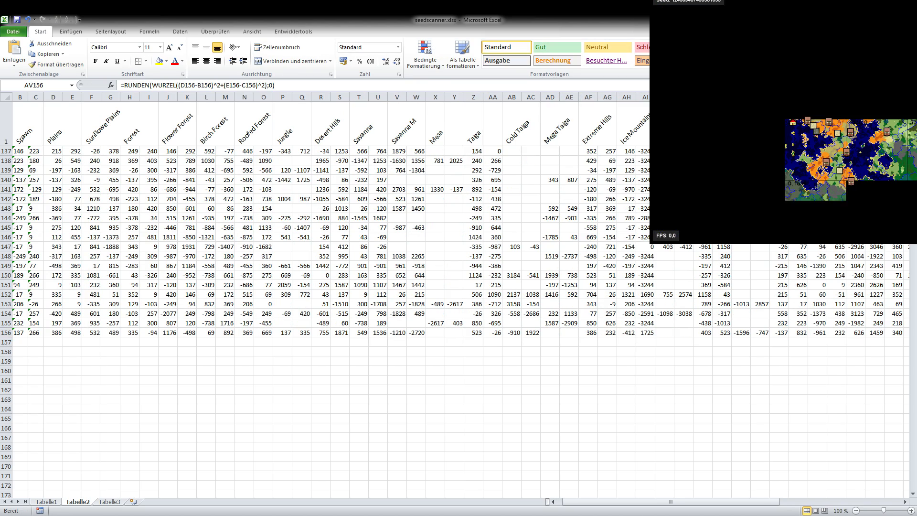
Step: Enter the value 1000 as a biome distance for a newly scanned seed row
{"action": "type", "text": "1000"}
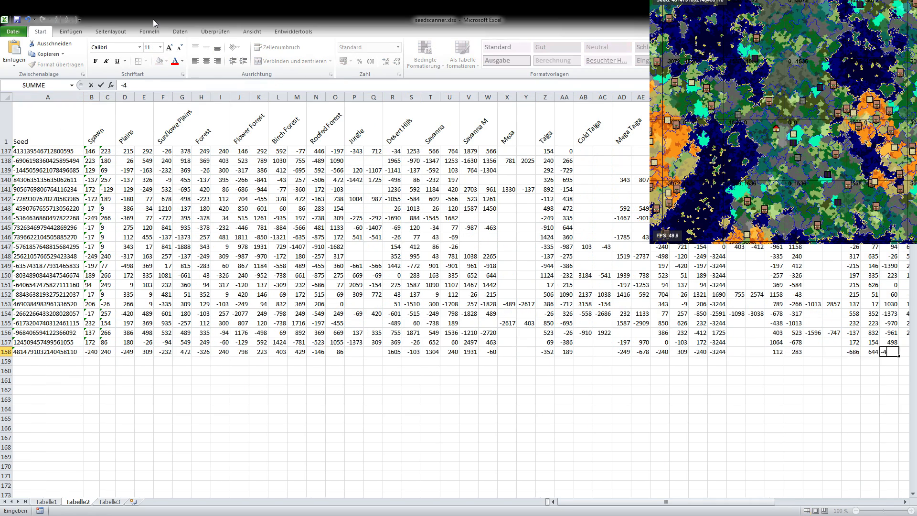
{"action": "left_click", "coordinate": [488, 361]}
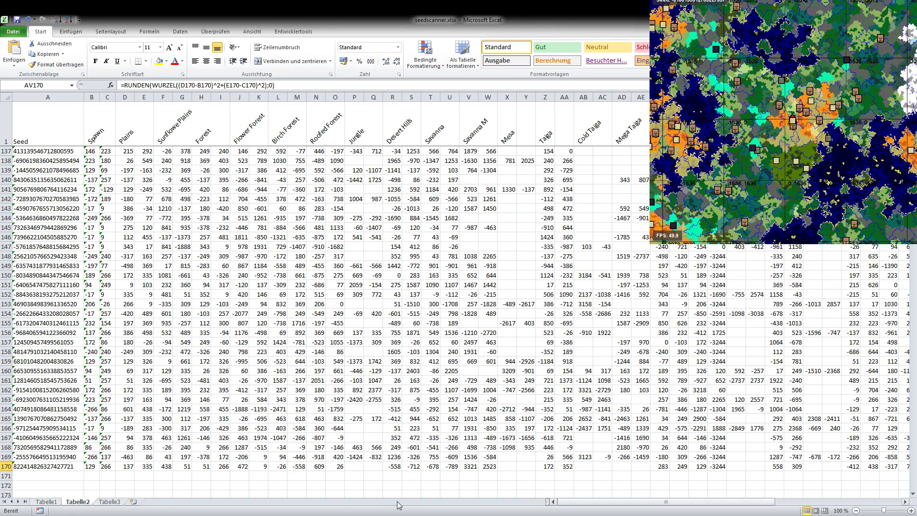
{"action": "left_click", "coordinate": [37, 474]}
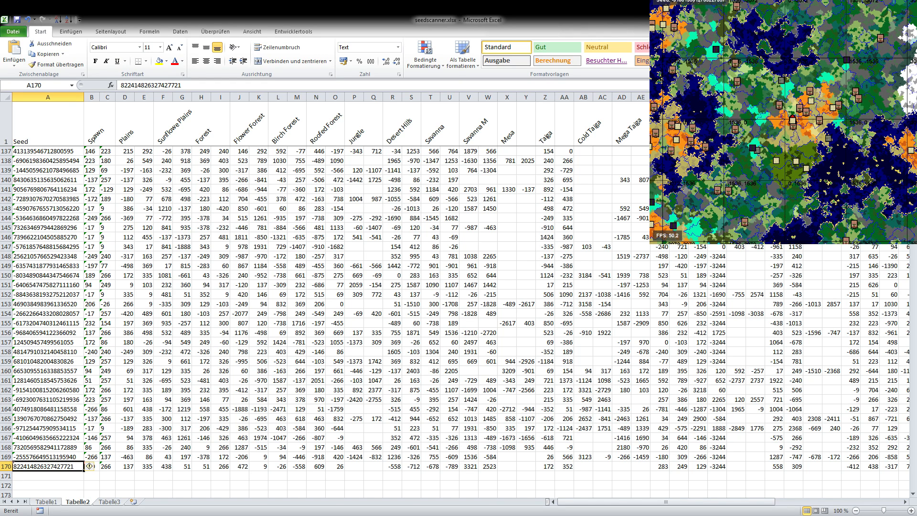
{"action": "mouse_move", "coordinate": [760, 293]}
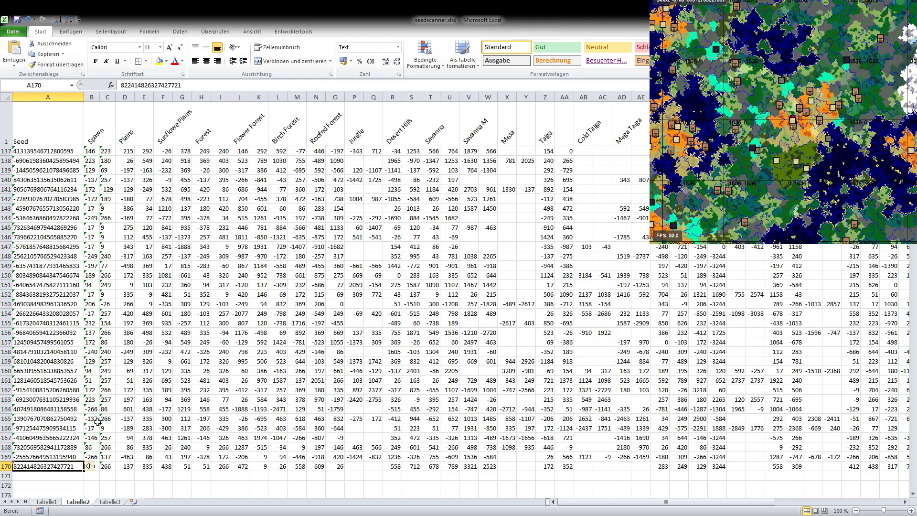
{"action": "left_click", "coordinate": [88, 439]}
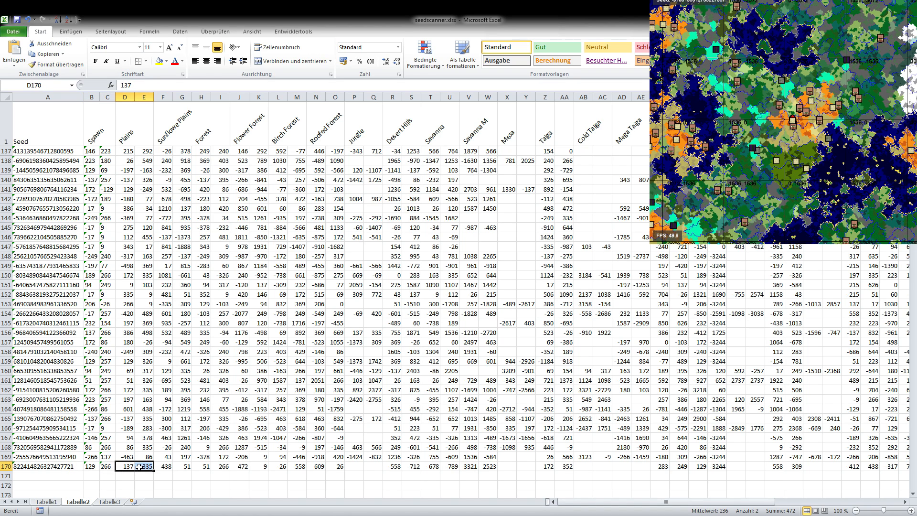
{"action": "left_click", "coordinate": [172, 466]}
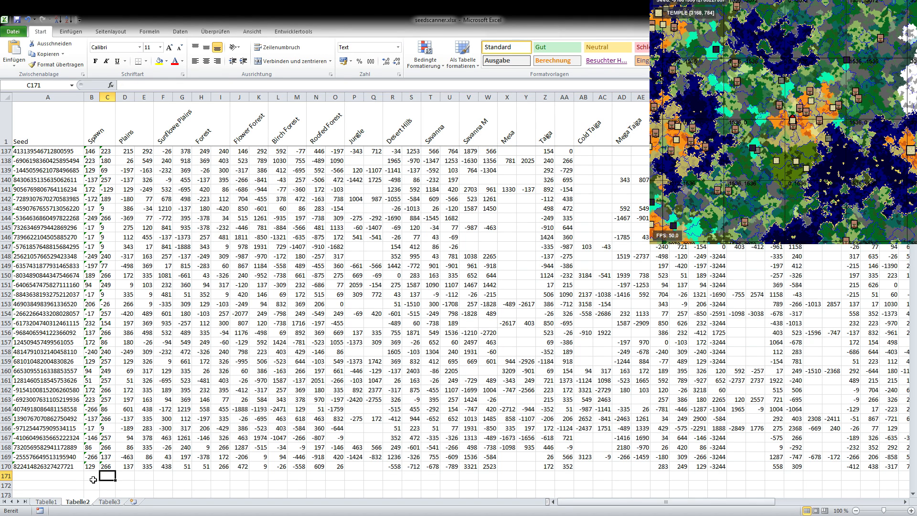
{"action": "left_click", "coordinate": [76, 489]}
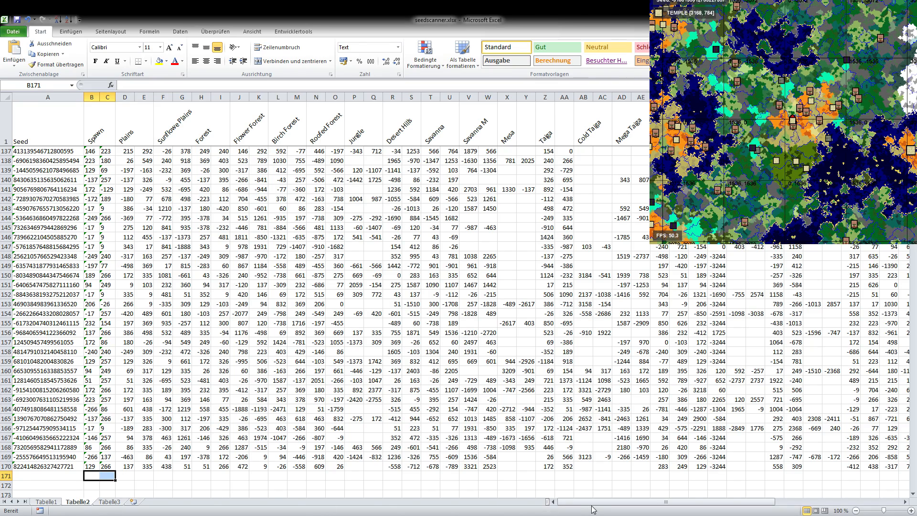
{"action": "scroll", "scroll_direction": "right", "scroll_amount": 3}
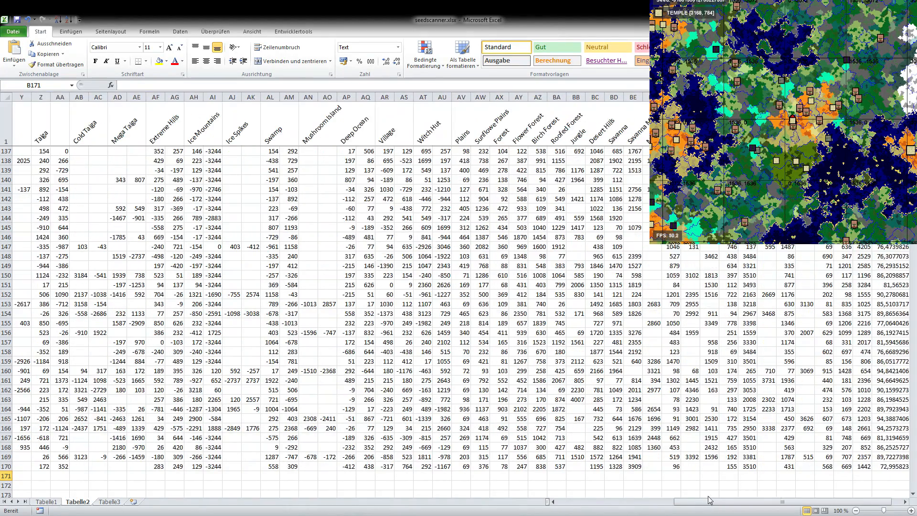
{"action": "scroll", "scroll_direction": "right", "scroll_amount": 3}
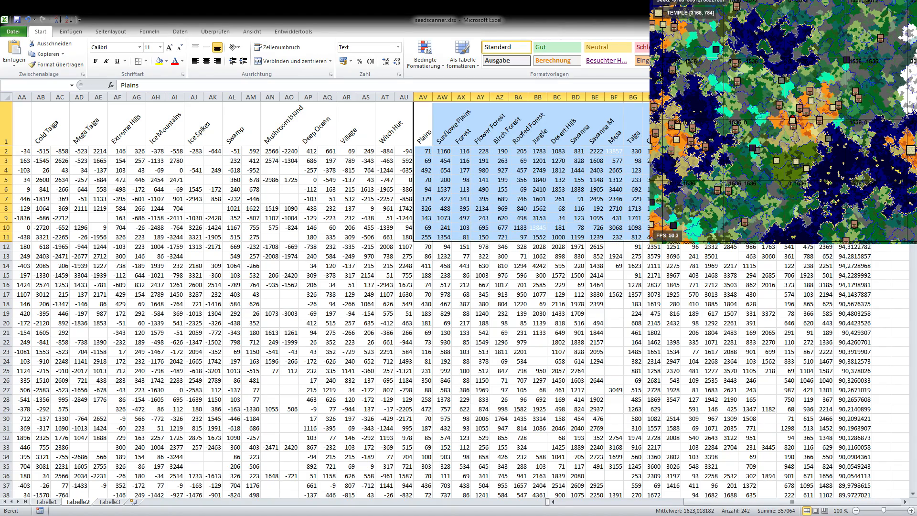
{"action": "scroll", "scroll_direction": "down", "scroll_amount": 3}
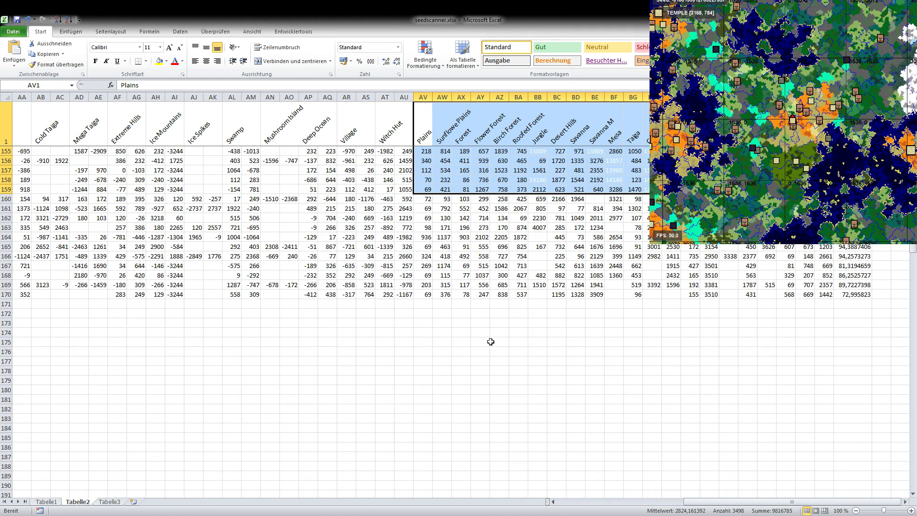
{"action": "left_click", "coordinate": [422, 303]}
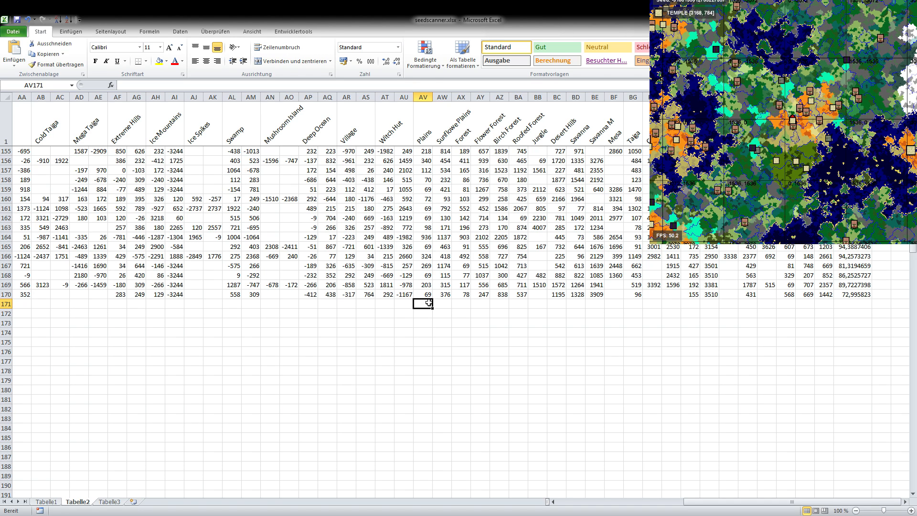
{"action": "left_click", "coordinate": [441, 304]}
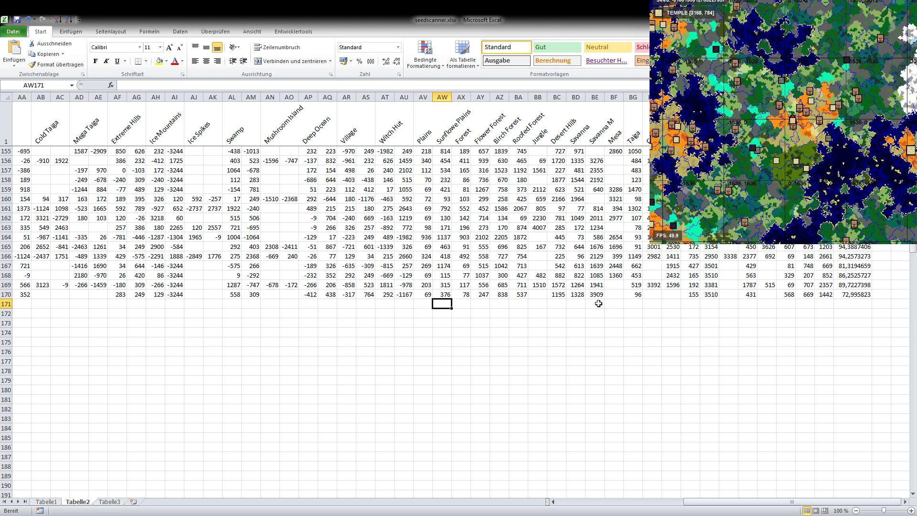
{"action": "left_click", "coordinate": [594, 304]}
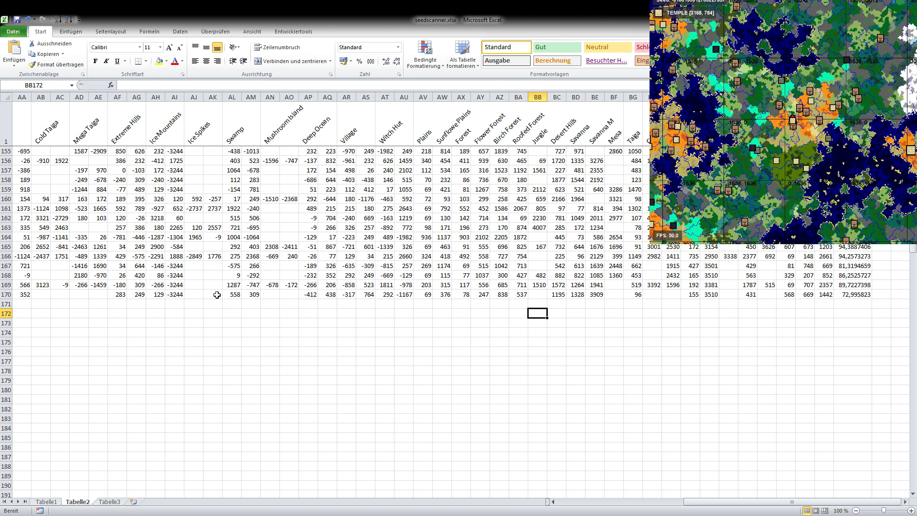
{"action": "left_click", "coordinate": [213, 295]}
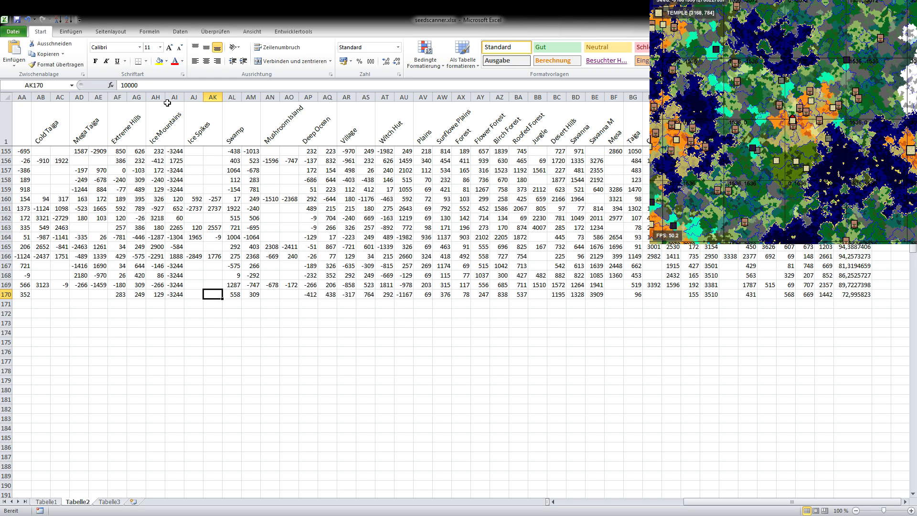
{"action": "mouse_move", "coordinate": [482, 341]}
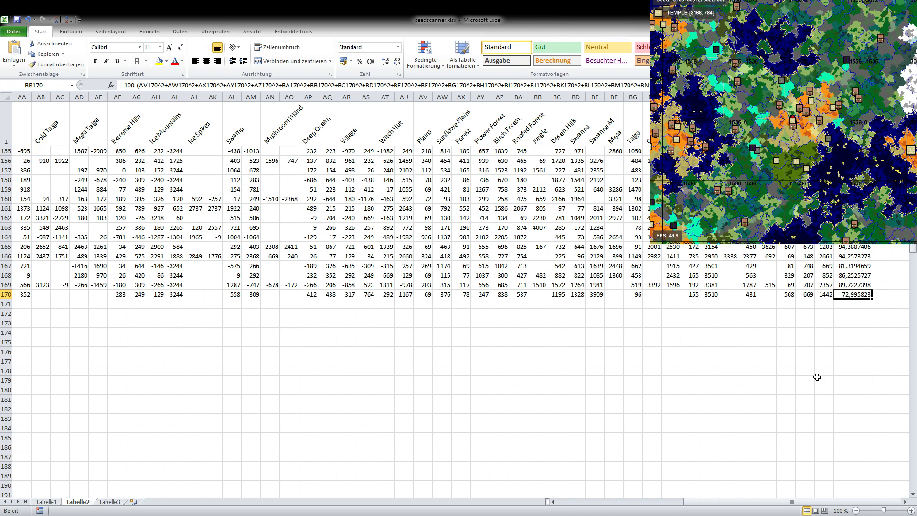
{"action": "mouse_move", "coordinate": [814, 340]}
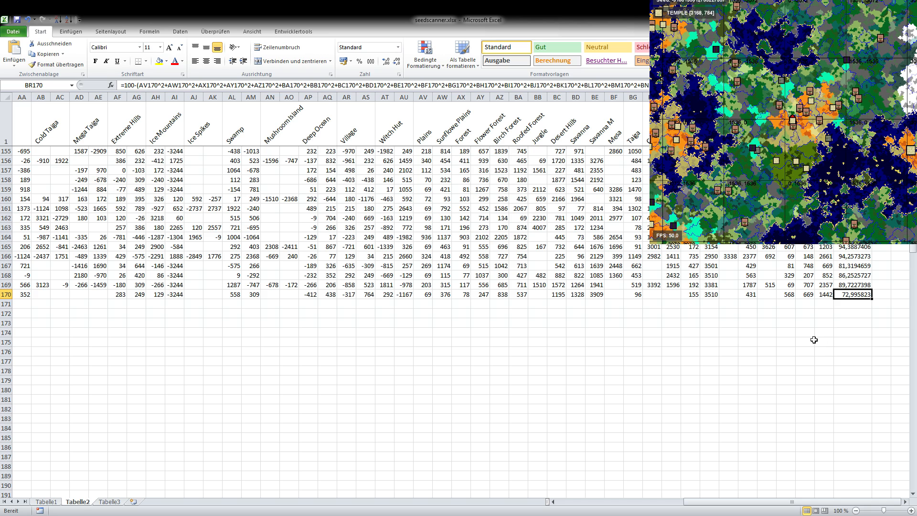
{"action": "mouse_move", "coordinate": [475, 394]}
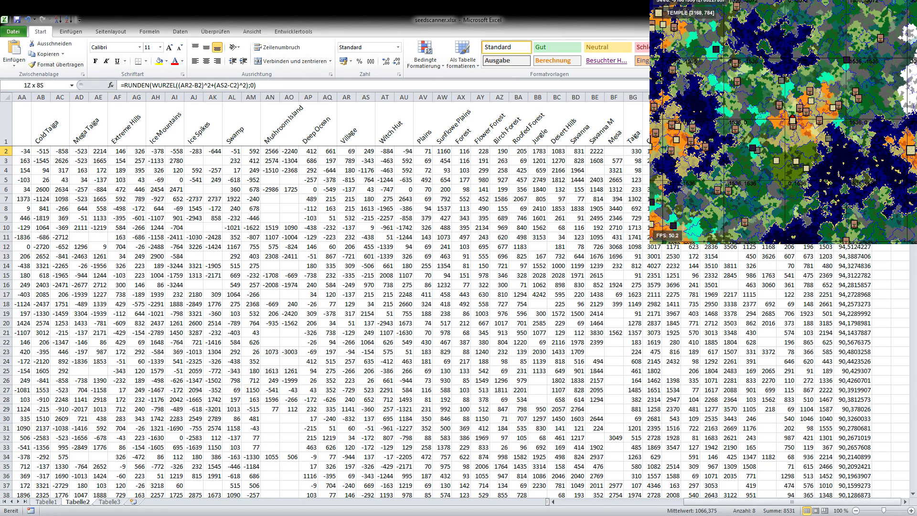
{"action": "left_click", "coordinate": [613, 151]}
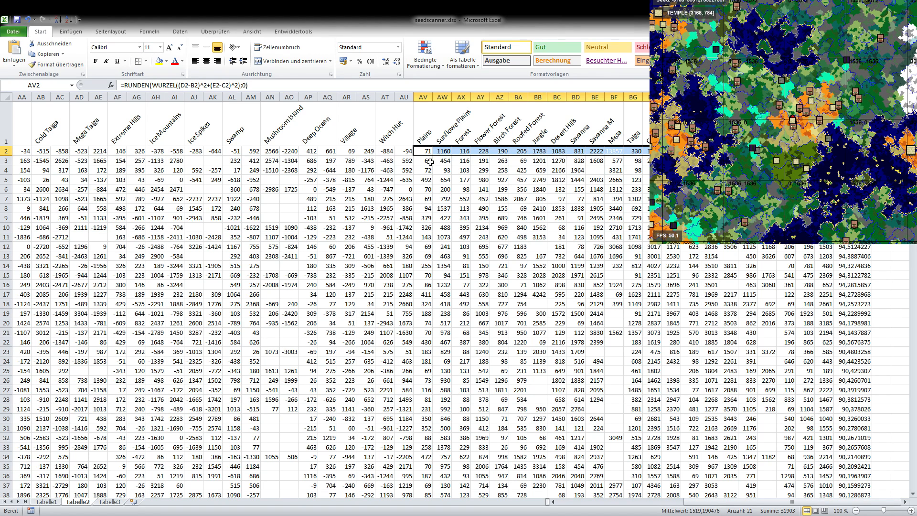
{"action": "mouse_move", "coordinate": [508, 171]}
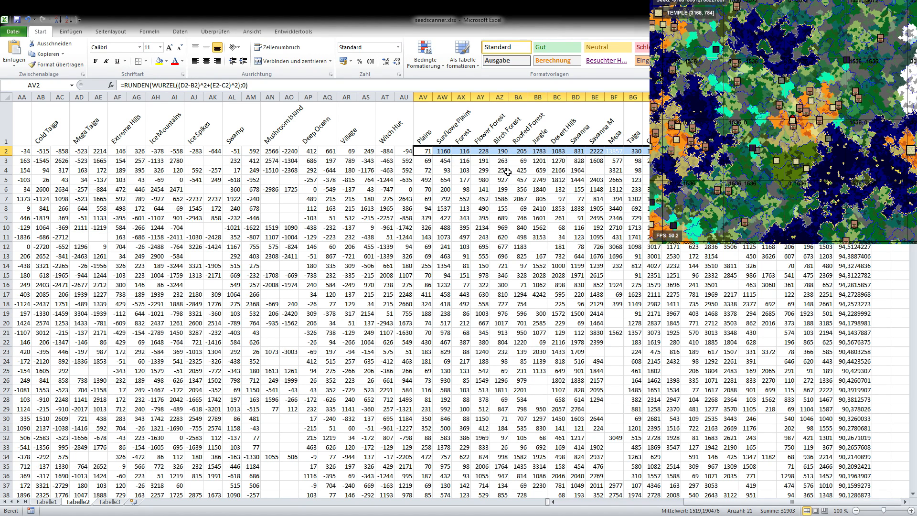
{"action": "left_click", "coordinate": [499, 170]}
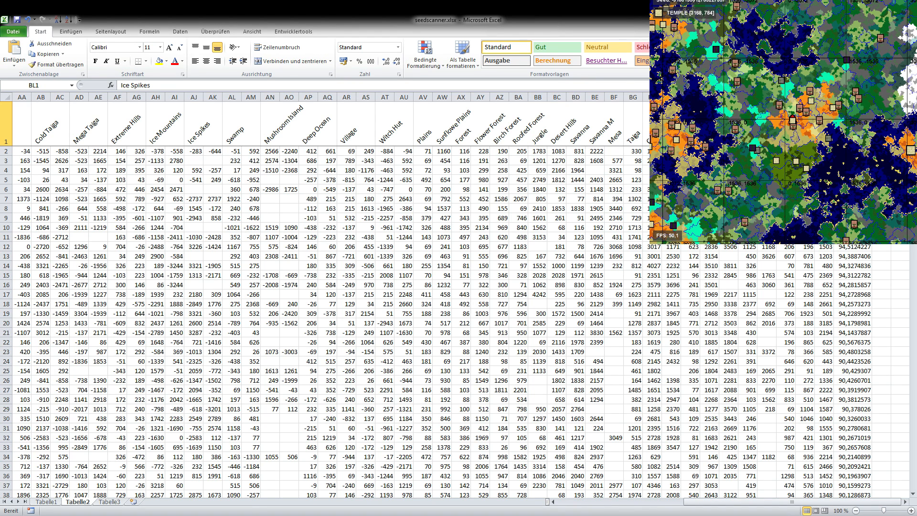
{"action": "mouse_move", "coordinate": [538, 146]}
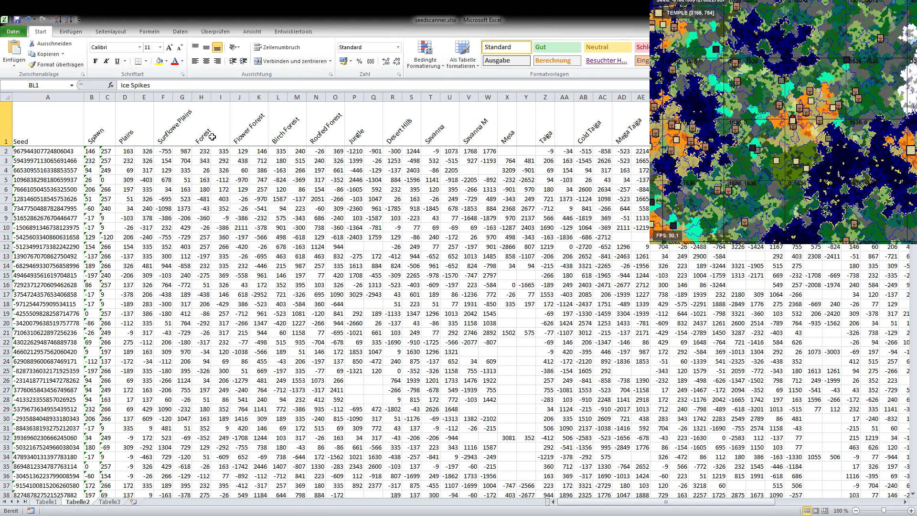
{"action": "mouse_move", "coordinate": [221, 180]}
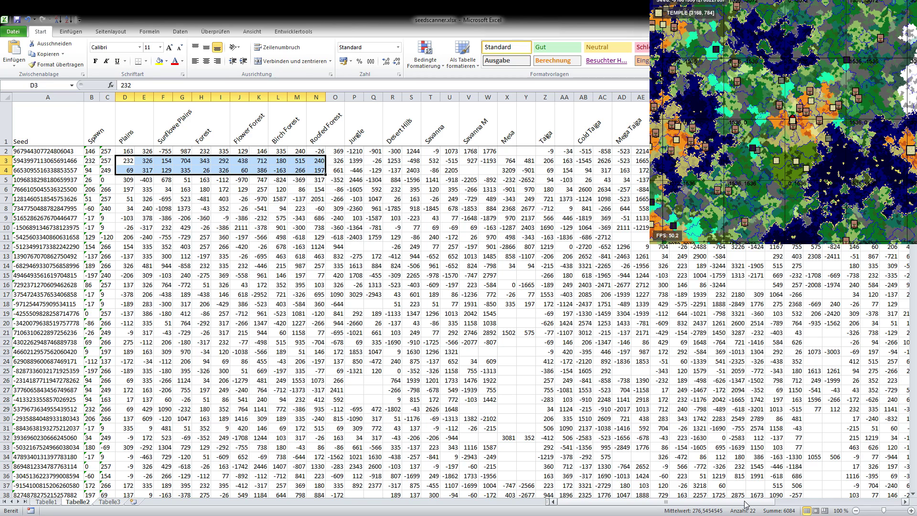
{"action": "mouse_move", "coordinate": [735, 493]}
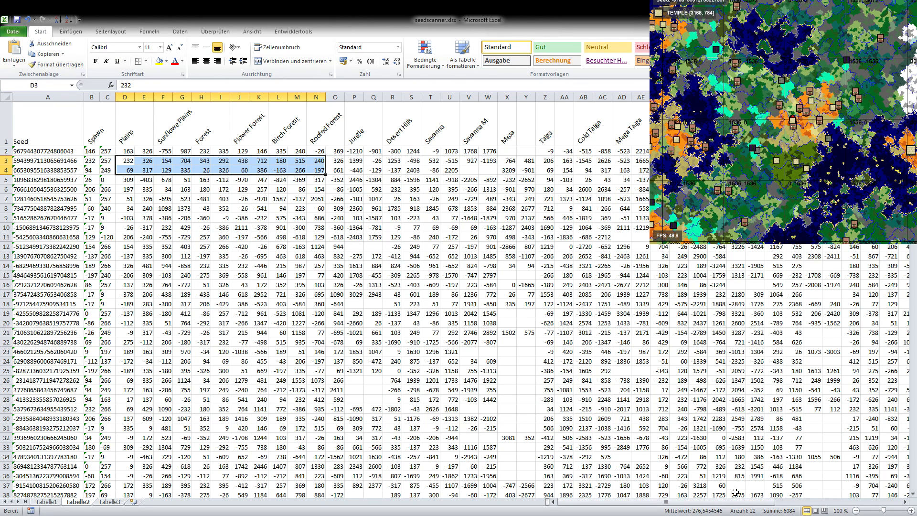